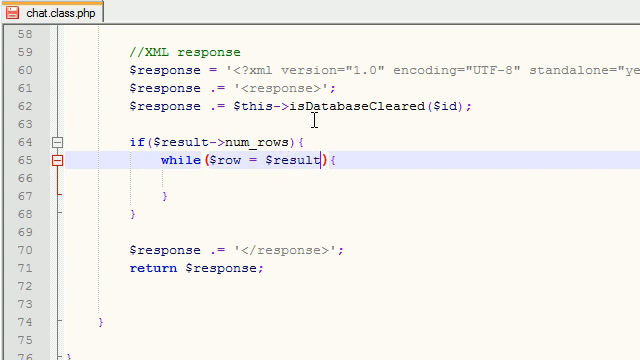
Step: Complete the while condition with $result->fetch_array(MYSQLI_ASSOC) so each row comes back as an associative array
{"action": "type", "text": "->fetch_array"}
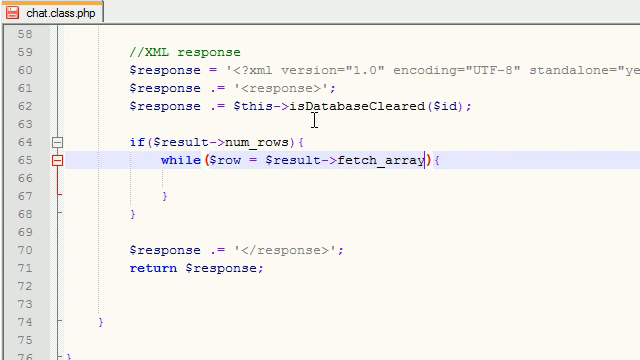
{"action": "type", "text": "("}
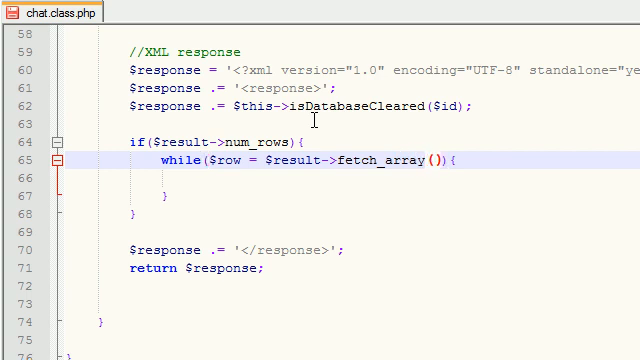
{"action": "type", "text": "MY"}
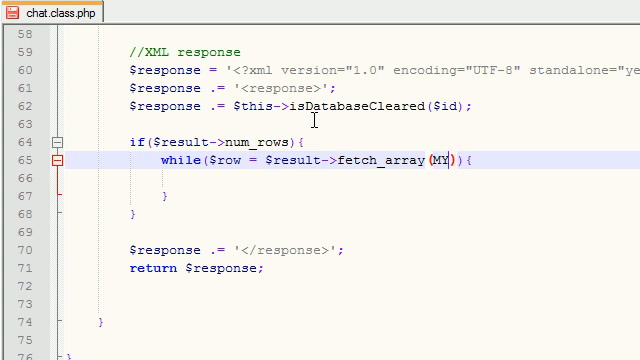
{"action": "type", "text": "SQLI_"}
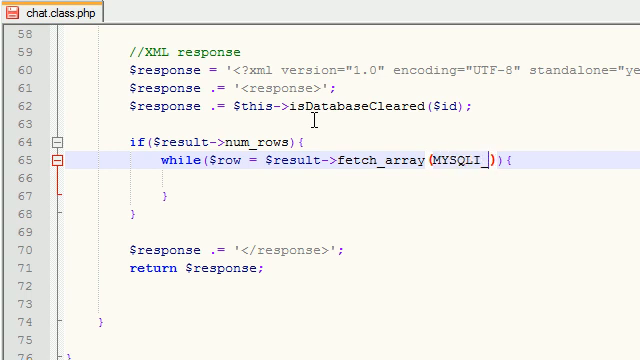
{"action": "type", "text": "ASSOC"}
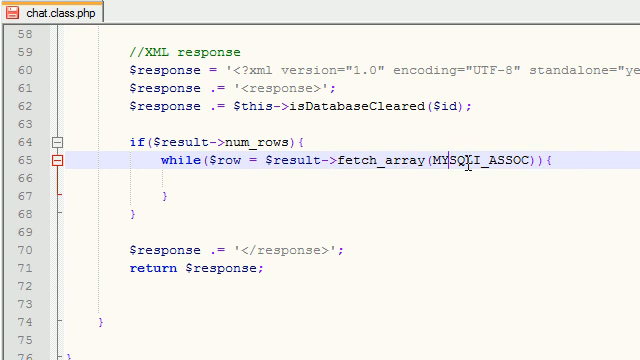
{"action": "double_click", "coordinate": [290, 166]}
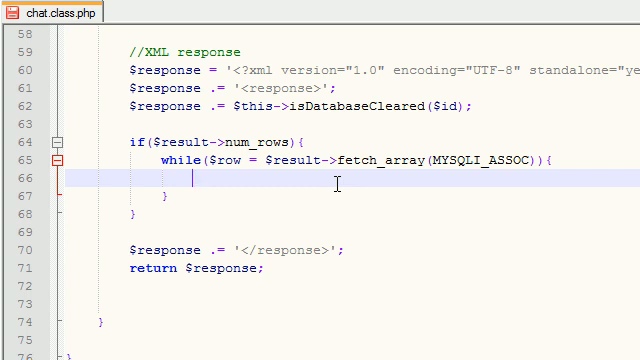
{"action": "mouse_move", "coordinate": [288, 224]}
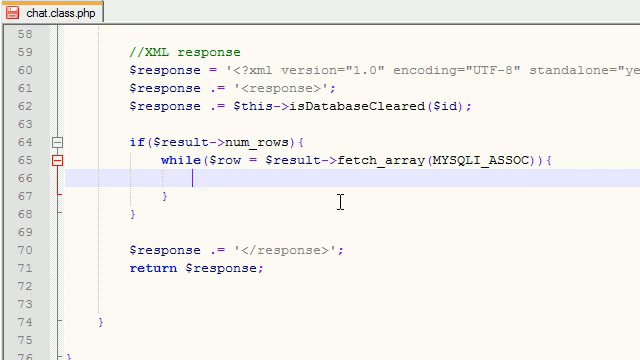
Step: Write $id = $row['message_id']; on the empty line inside the loop body
{"action": "type", "text": "$"}
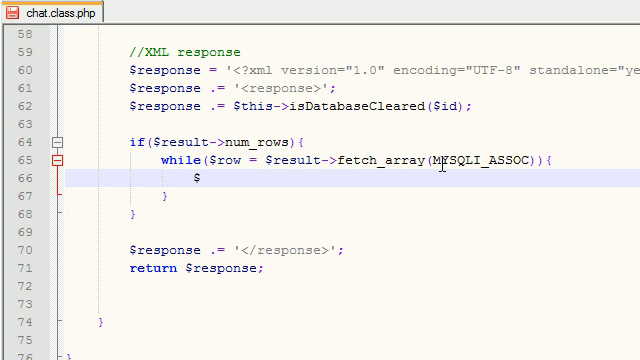
{"action": "type", "text": "id = $"}
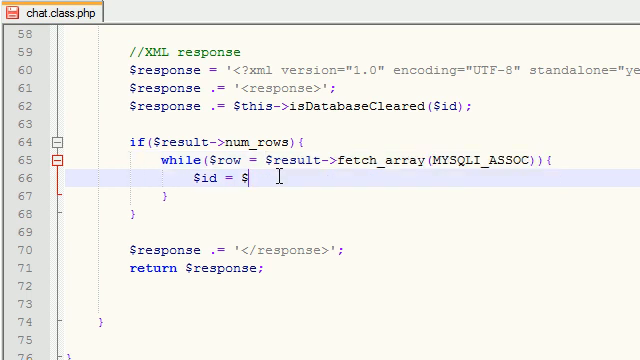
{"action": "mouse_move", "coordinate": [492, 164]}
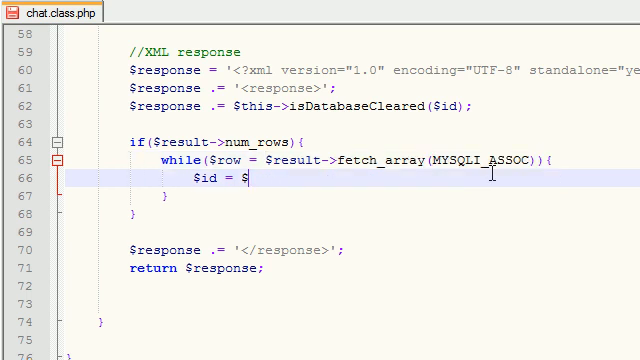
{"action": "type", "text": "row"}
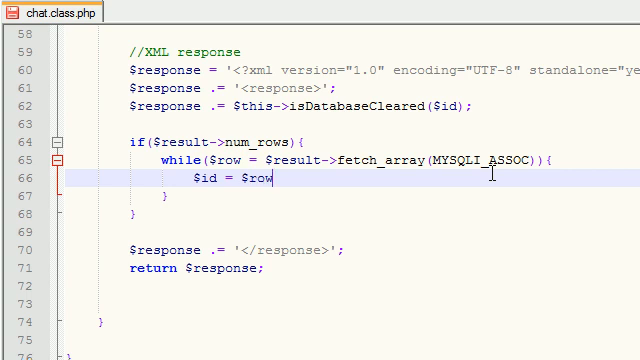
{"action": "type", "text": "[]"}
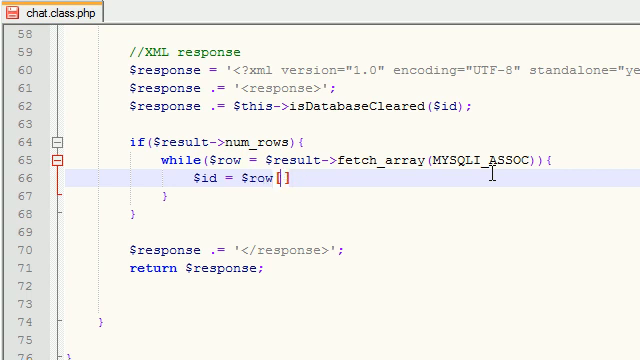
{"action": "type", "text": "message"}
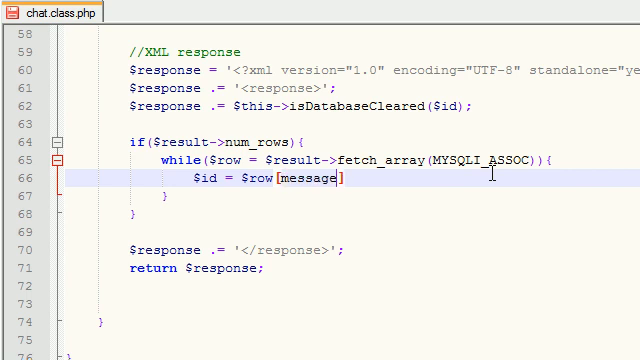
{"action": "type", "text": "_id"}
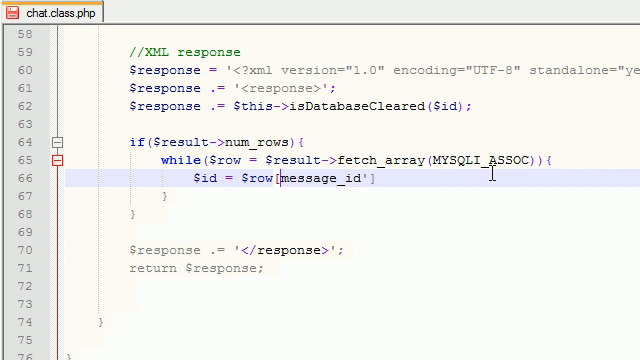
{"action": "type", "text": "'"}
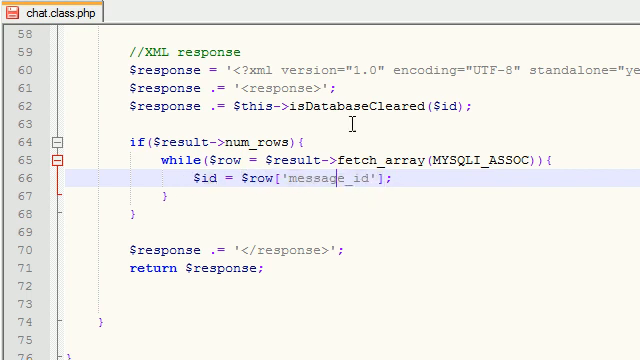
Step: Select the message_id key on the new line to prepare duplicating the assignment
{"action": "double_click", "coordinate": [332, 180]}
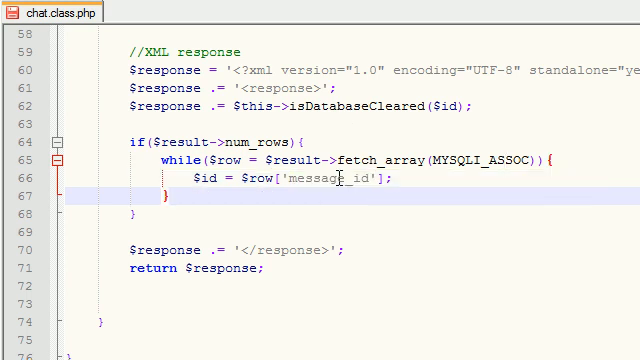
{"action": "double_click", "coordinate": [328, 180]}
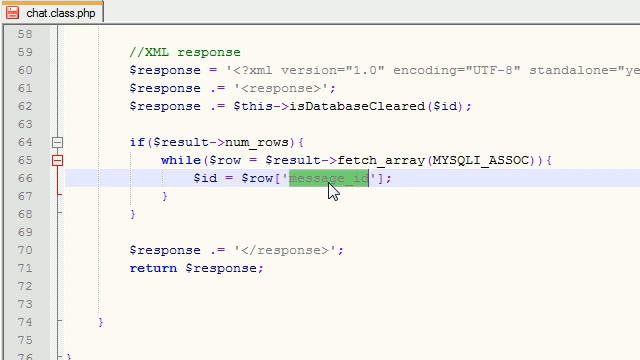
{"action": "left_click", "coordinate": [204, 180]}
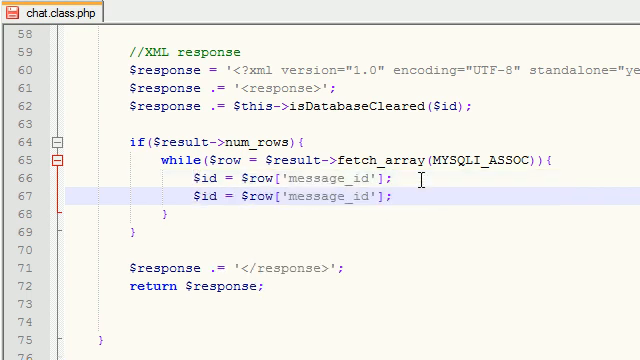
Step: Add the $color assignment and a duplicated line edited to $userName = $row['user_name'];
{"action": "type", "text": "color"}
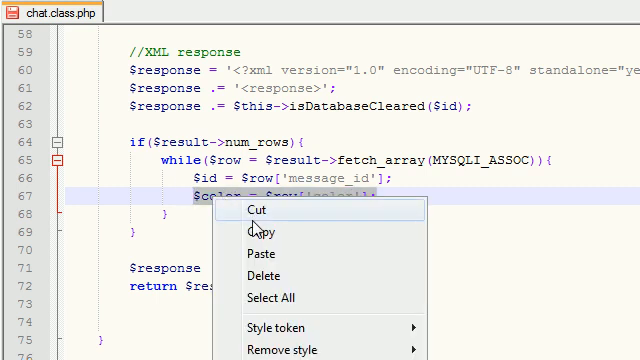
{"action": "left_click", "coordinate": [260, 254]}
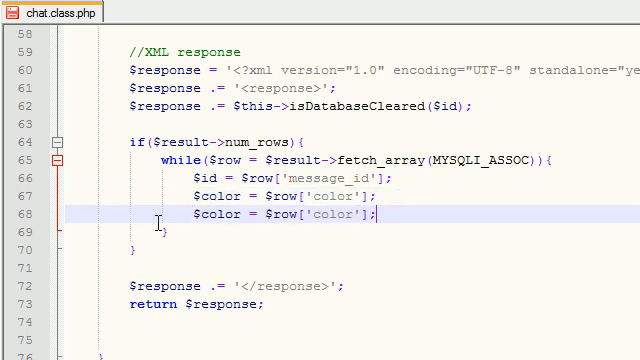
{"action": "double_click", "coordinate": [196, 216]}
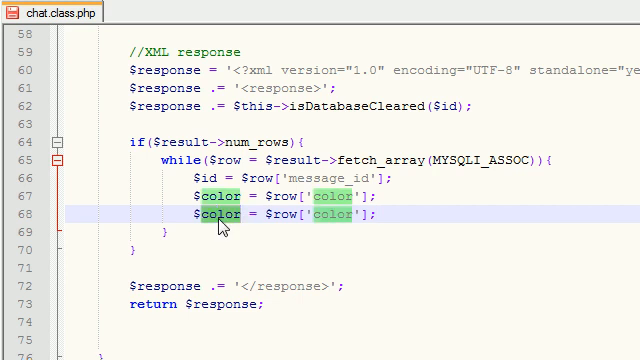
{"action": "type", "text": "userName"}
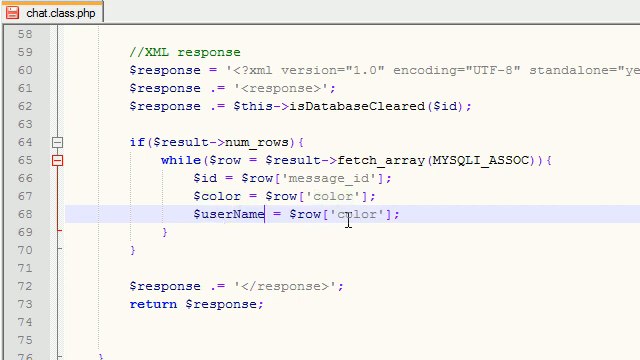
{"action": "type", "text": "user_name"}
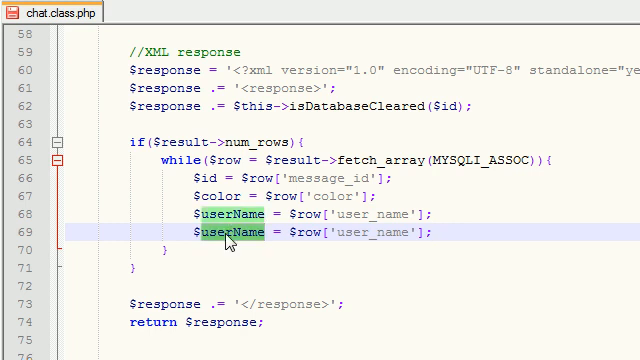
Step: Add $time = $row['posted_on']; and $message = $row['message']; to the loop body
{"action": "type", "text": "time"}
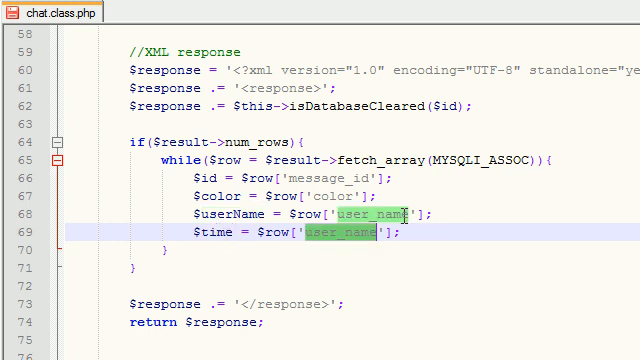
{"action": "type", "text": "posted"}
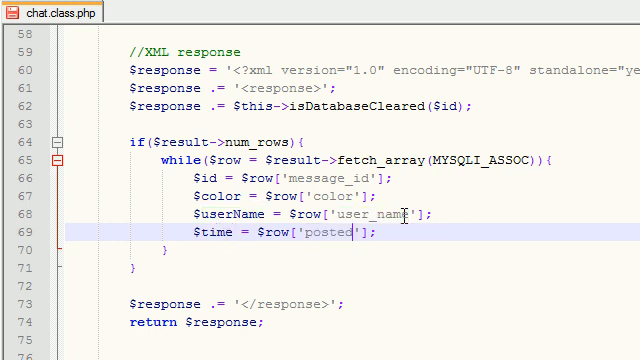
{"action": "type", "text": "_on"}
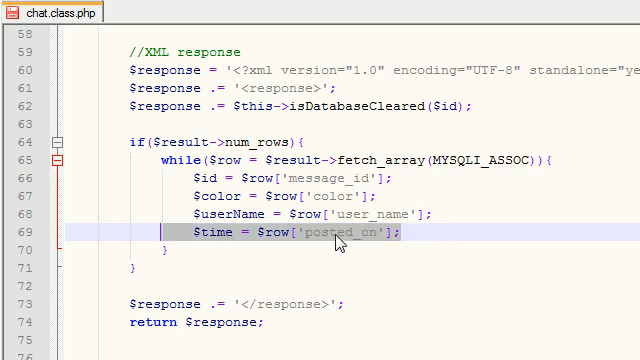
{"action": "right_click", "coordinate": [336, 240]}
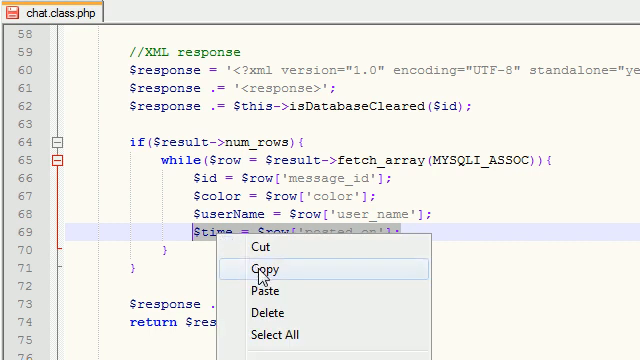
{"action": "left_click", "coordinate": [266, 292]}
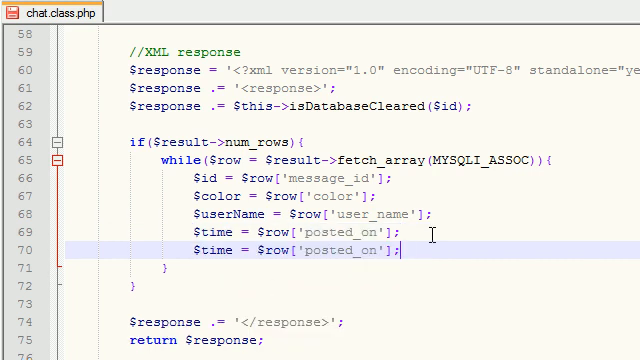
{"action": "scroll", "scroll_direction": "down", "scroll_amount": 3}
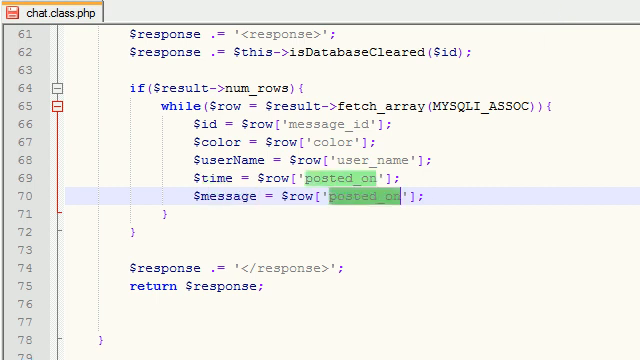
{"action": "type", "text": "messag"}
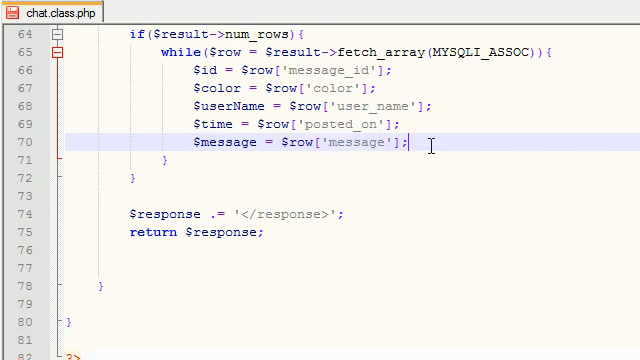
{"action": "key", "text": "Return"}
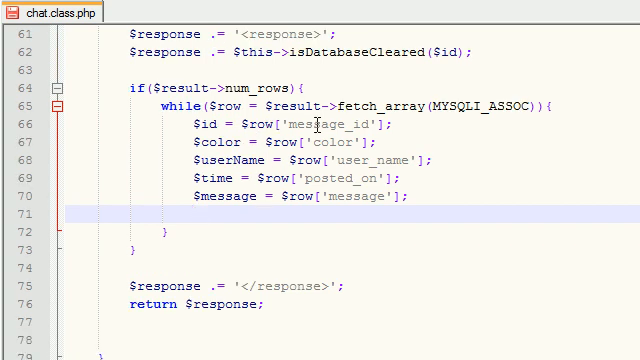
{"action": "left_click", "coordinate": [336, 140]}
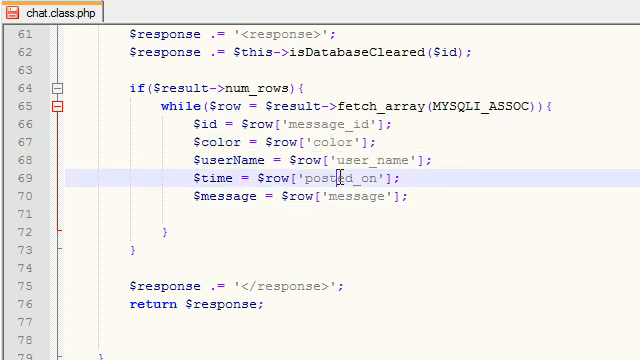
{"action": "double_click", "coordinate": [356, 196]}
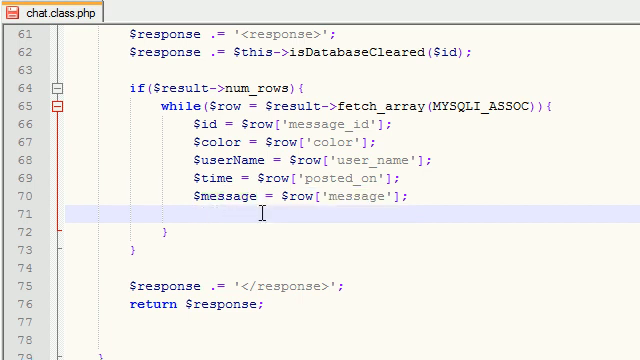
{"action": "scroll", "scroll_direction": "up", "scroll_amount": 3}
{"action": "type", "text": "$response .="}
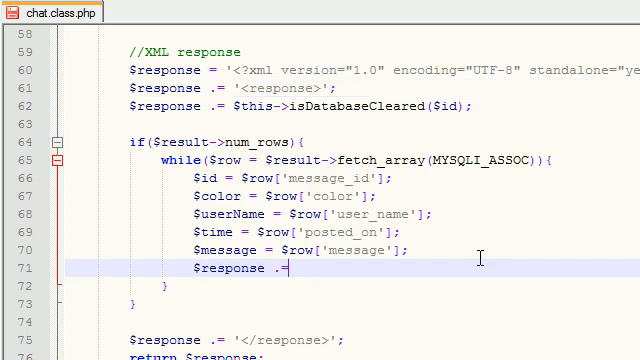
Step: Write the append line $response .= '<id>' . $id . '</id>' . inside the loop
{"action": "scroll", "scroll_direction": "down", "scroll_amount": 3}
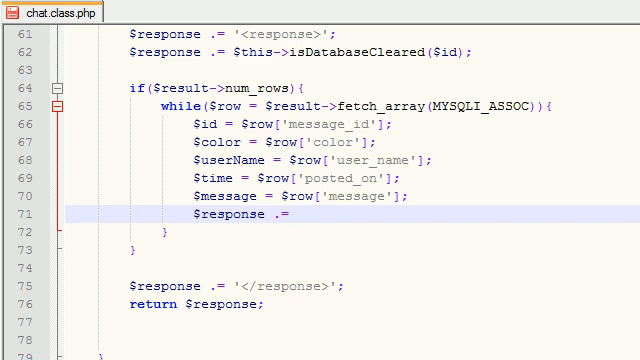
{"action": "type", "text": "<>"}
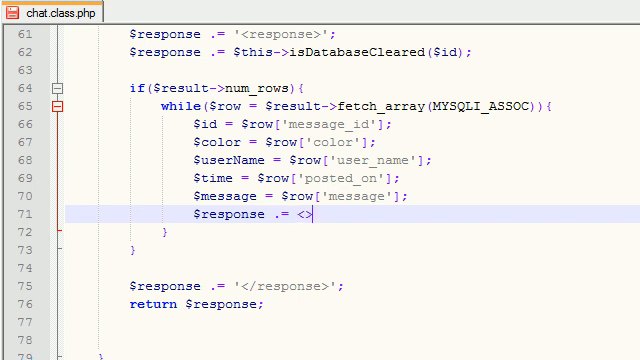
{"action": "type", "text": "/"}
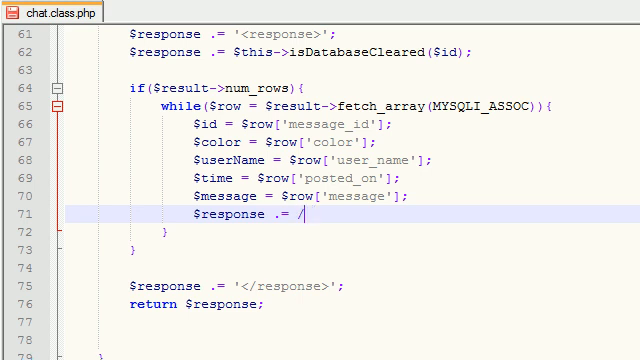
{"action": "type", "text": "''"}
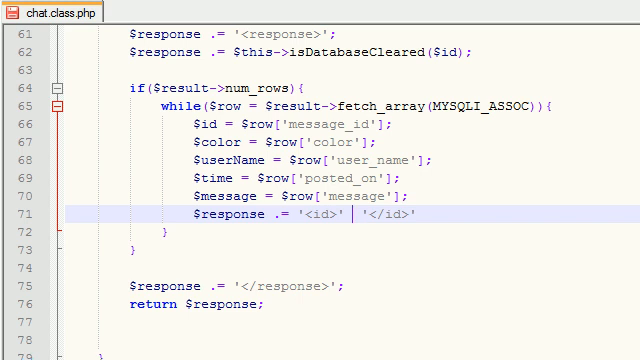
{"action": "type", "text": "$id"}
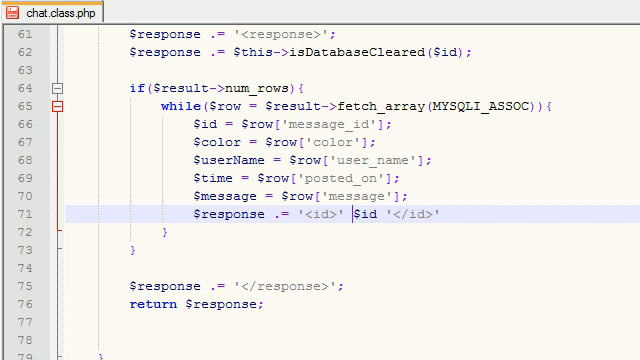
{"action": "type", "text": "."}
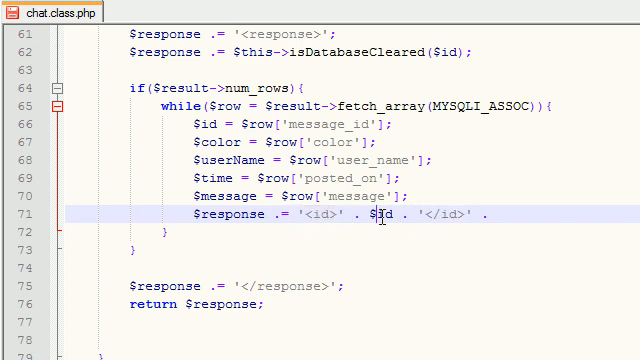
{"action": "left_click", "coordinate": [252, 124]}
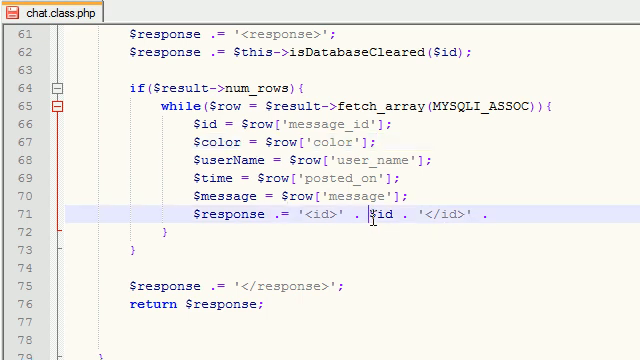
{"action": "right_click", "coordinate": [344, 212]}
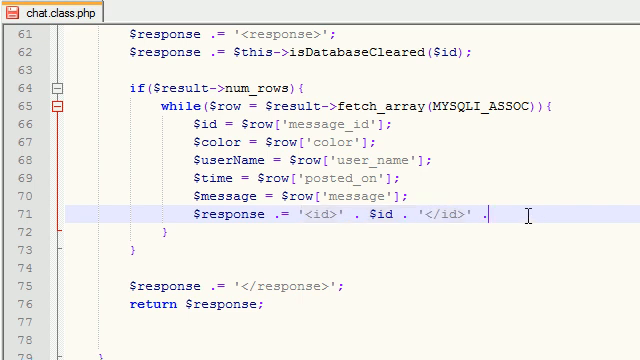
Step: Duplicate the id line and rename copies to wrap $color, $time, $userName and $message in matching tags
{"action": "key", "text": "enter"}
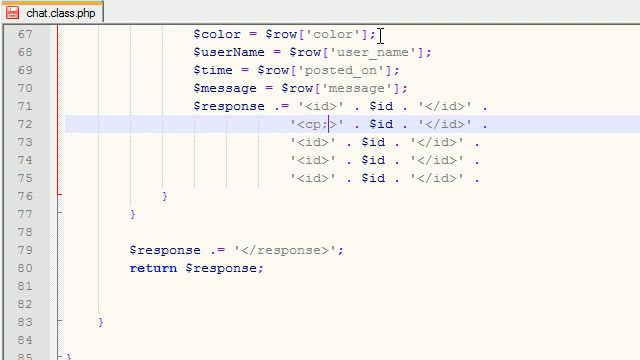
{"action": "type", "text": "olor"}
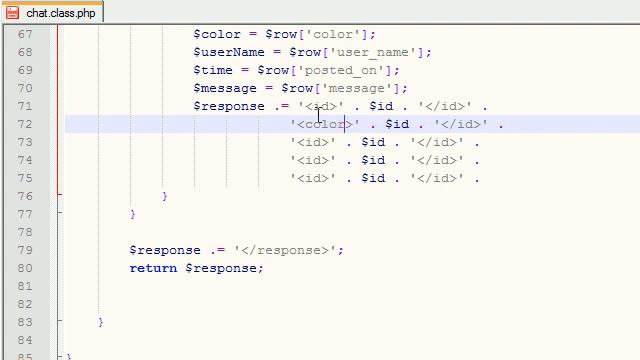
{"action": "double_click", "coordinate": [332, 124]}
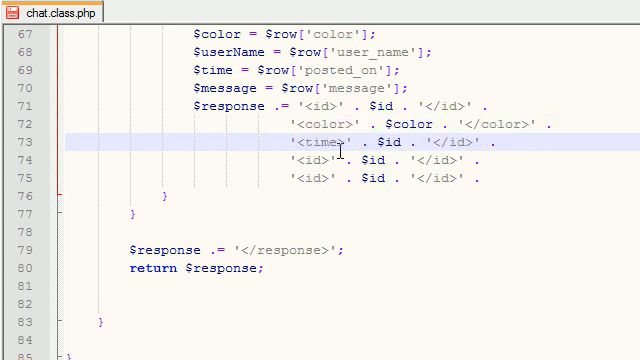
{"action": "double_click", "coordinate": [388, 144]}
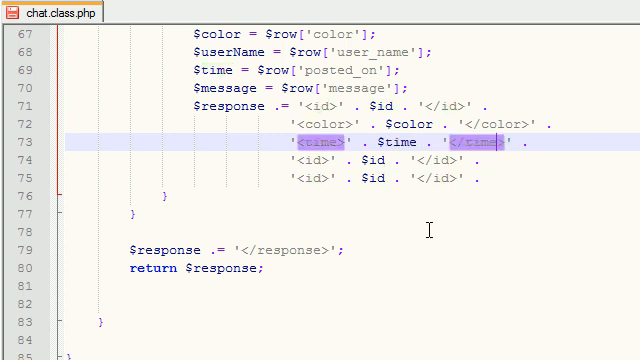
{"action": "scroll", "scroll_direction": "up", "scroll_amount": 3}
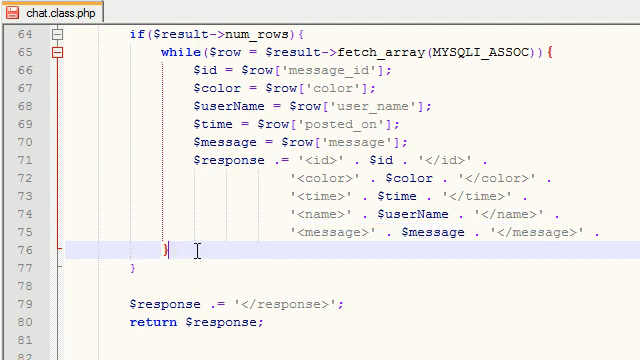
Step: Add $result->close(); after the while loop's closing brace
{"action": "scroll", "scroll_direction": "up", "scroll_amount": 3}
{"action": "type", "text": "$result->close();"}
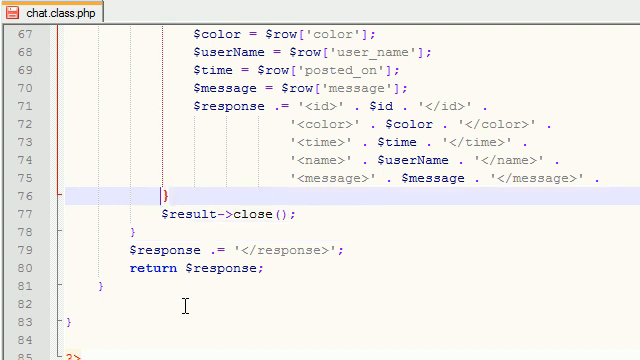
{"action": "scroll", "scroll_direction": "up", "scroll_amount": 3}
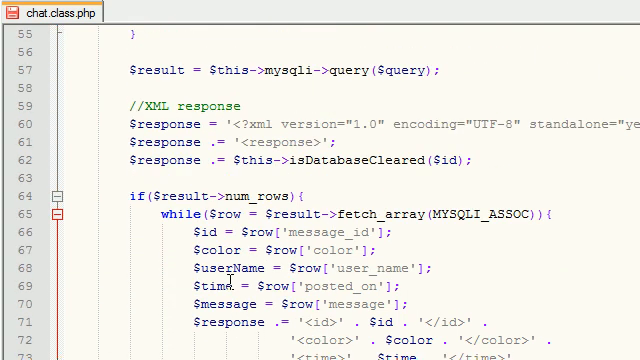
{"action": "scroll", "scroll_direction": "down", "scroll_amount": 3}
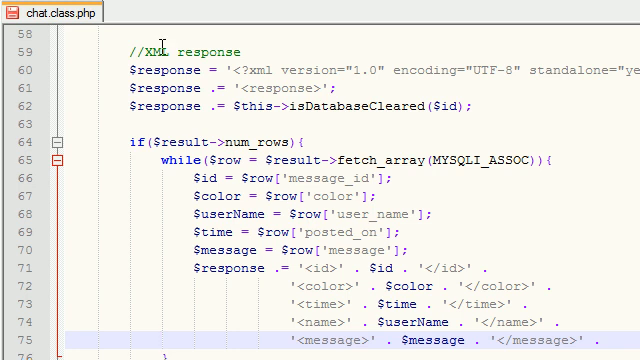
{"action": "scroll", "scroll_direction": "up", "scroll_amount": 3}
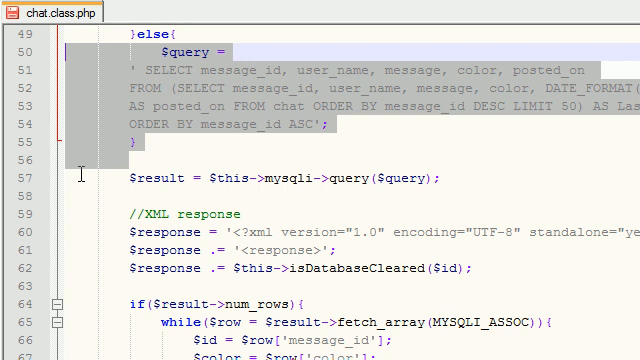
{"action": "scroll", "scroll_direction": "down", "scroll_amount": 3}
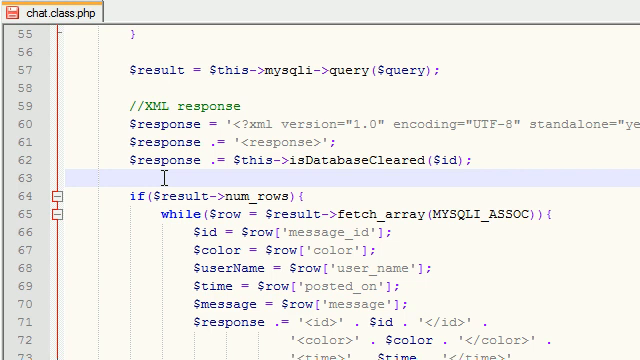
{"action": "scroll", "scroll_direction": "down", "scroll_amount": 3}
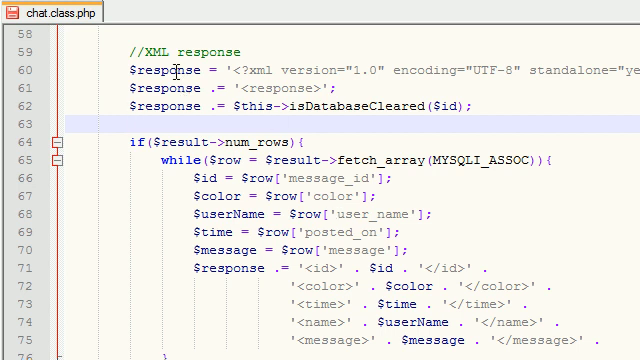
{"action": "double_click", "coordinate": [174, 70]}
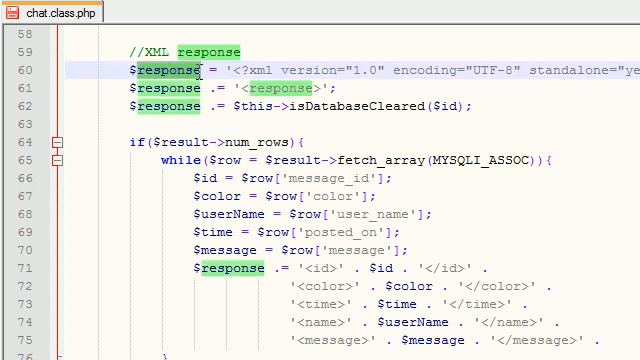
{"action": "scroll", "scroll_direction": "down", "scroll_amount": 3}
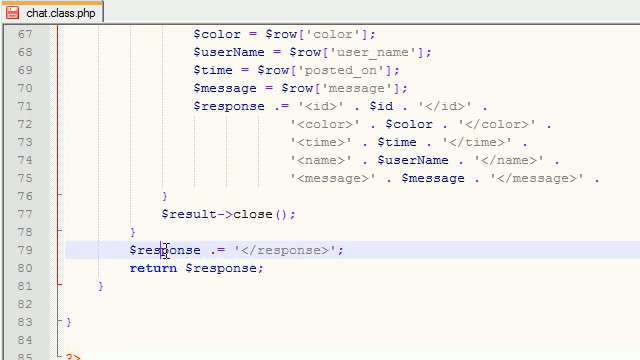
{"action": "double_click", "coordinate": [188, 270]}
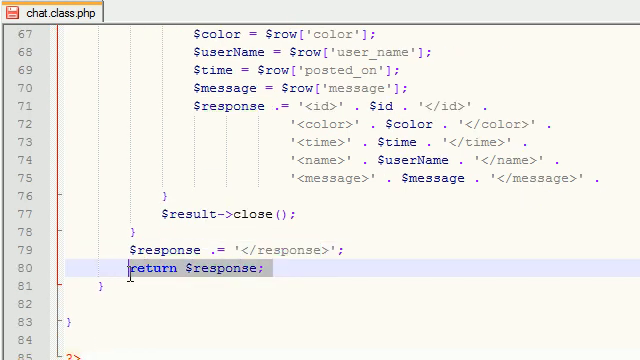
{"action": "scroll", "scroll_direction": "up", "scroll_amount": 3}
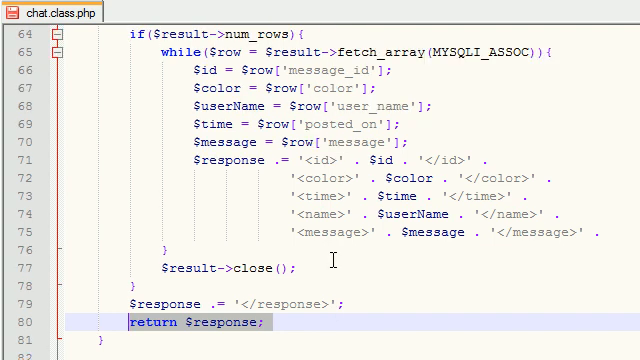
{"action": "scroll", "scroll_direction": "up", "scroll_amount": 3}
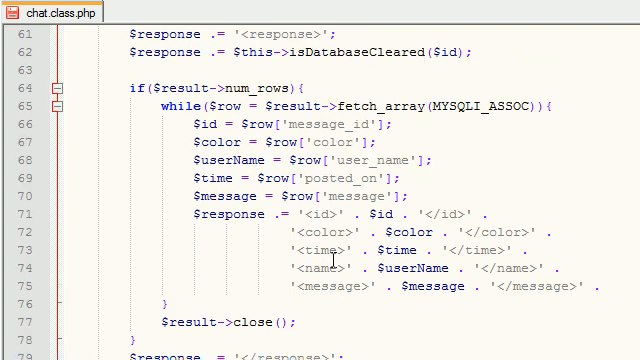
{"action": "scroll", "scroll_direction": "up", "scroll_amount": 3}
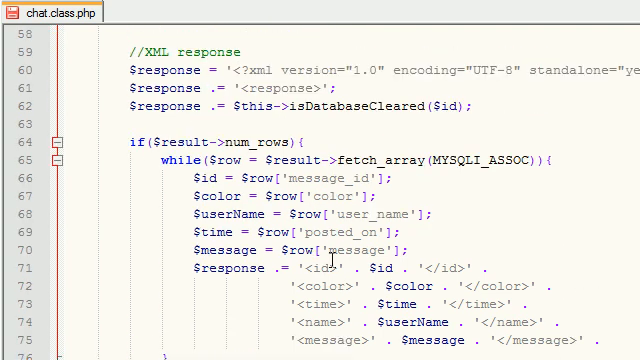
{"action": "scroll", "scroll_direction": "down", "scroll_amount": 3}
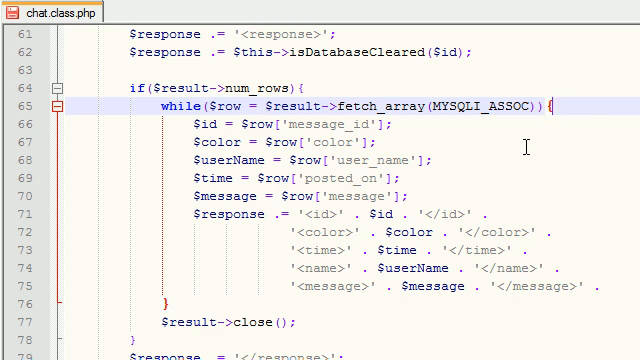
{"action": "left_click_drag", "start_coordinate": [184, 124], "coordinate": [400, 172]}
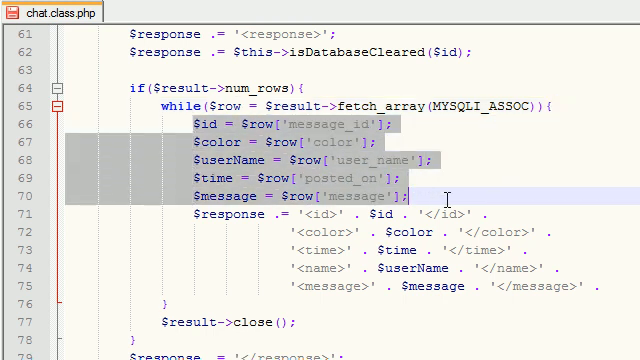
{"action": "scroll", "scroll_direction": "down", "scroll_amount": 3}
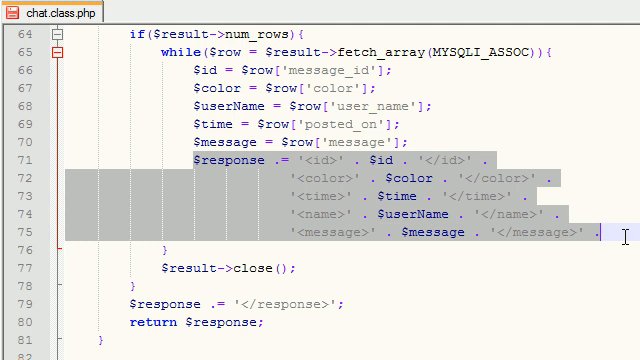
{"action": "mouse_move", "coordinate": [296, 272]}
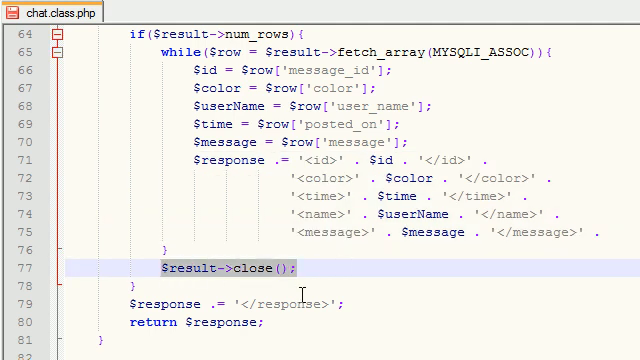
{"action": "scroll", "scroll_direction": "down", "scroll_amount": 3}
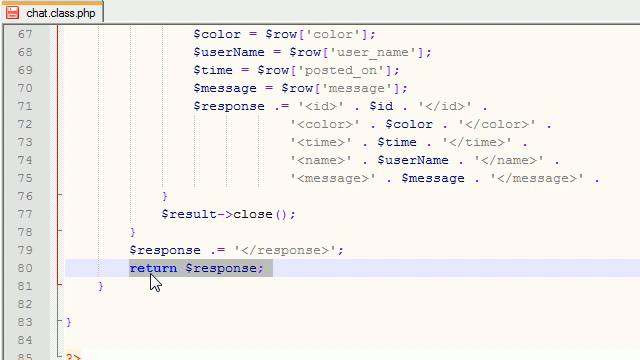
{"action": "scroll", "scroll_direction": "up", "scroll_amount": 3}
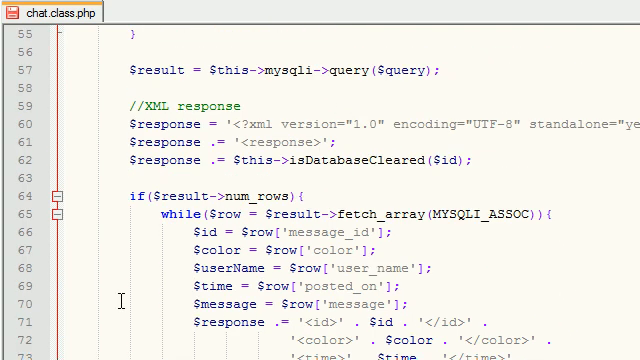
{"action": "mouse_move", "coordinate": [204, 304]}
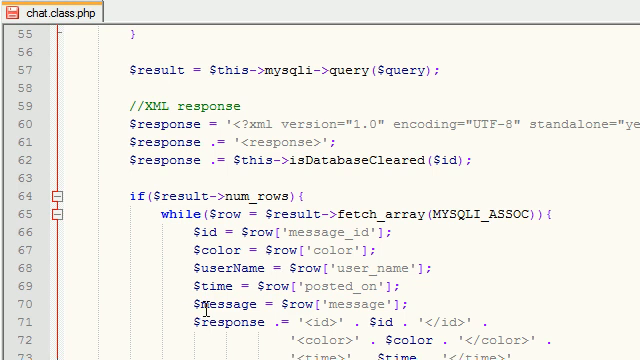